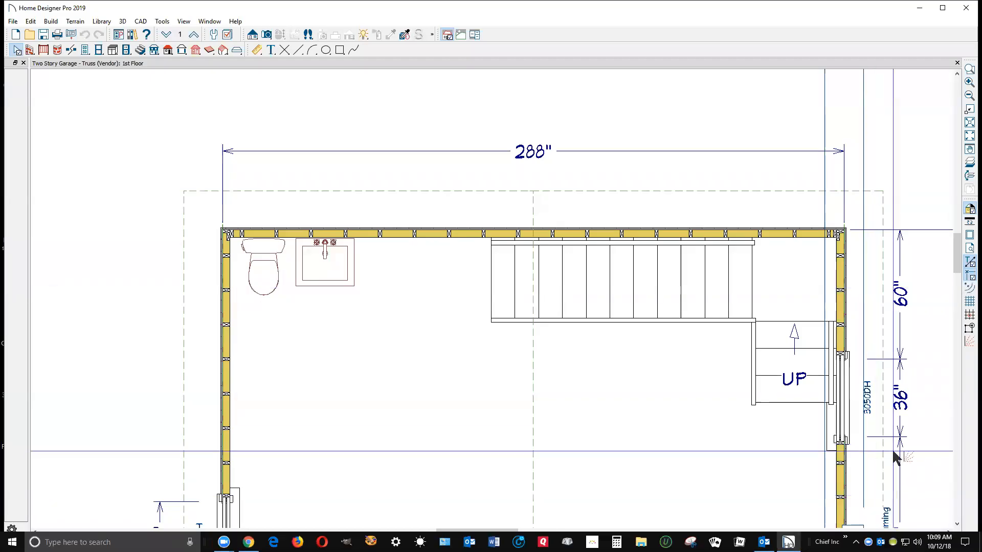
{"action": "mouse_move", "coordinate": [551, 256]}
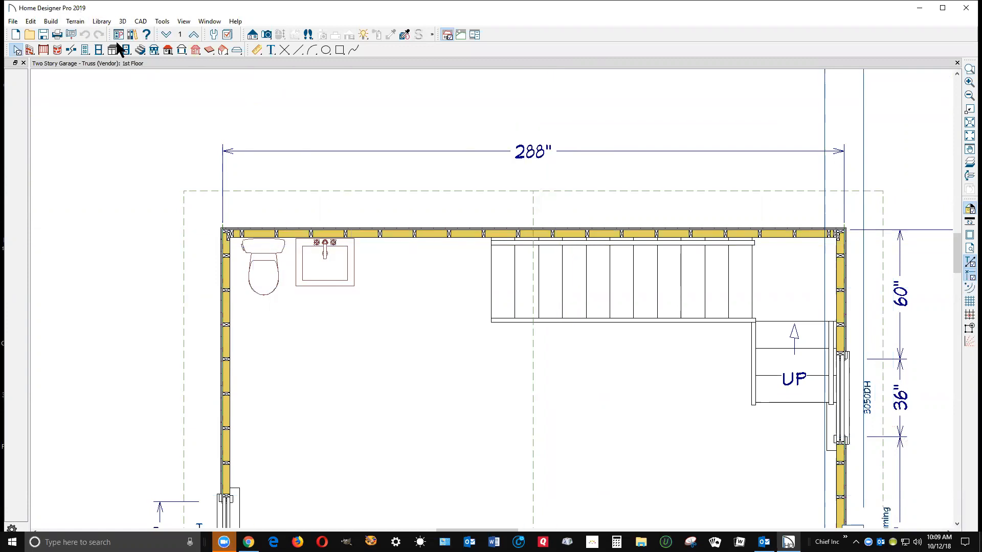
{"action": "mouse_move", "coordinate": [639, 315]}
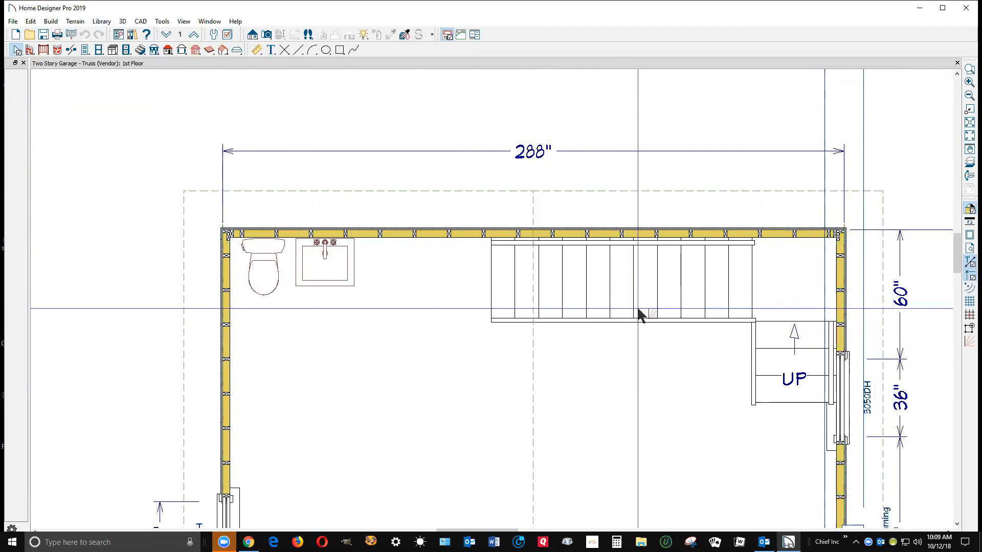
Draw a cross-section cut starting above the stairs and running through the staircase.
{"action": "right_click", "coordinate": [639, 313]}
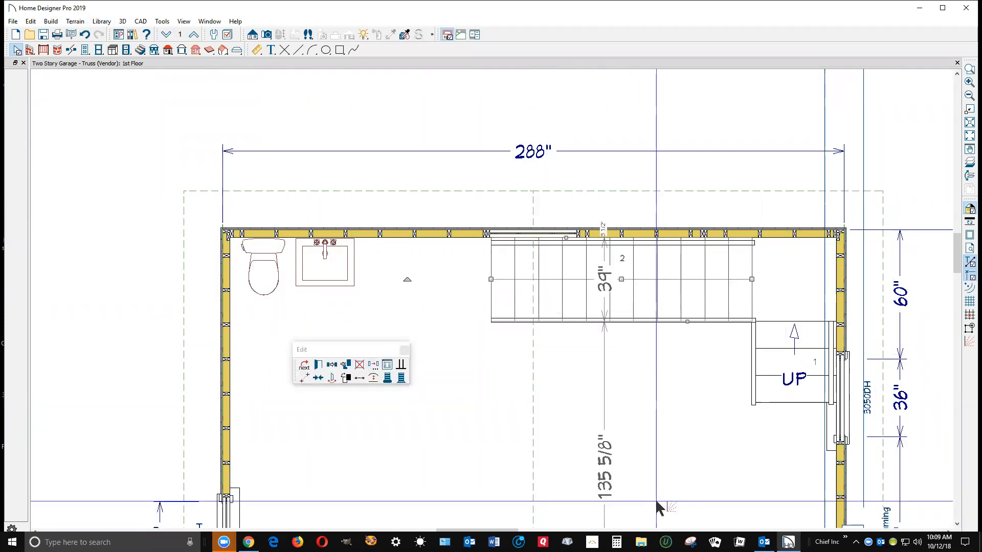
{"action": "left_click", "coordinate": [604, 112]}
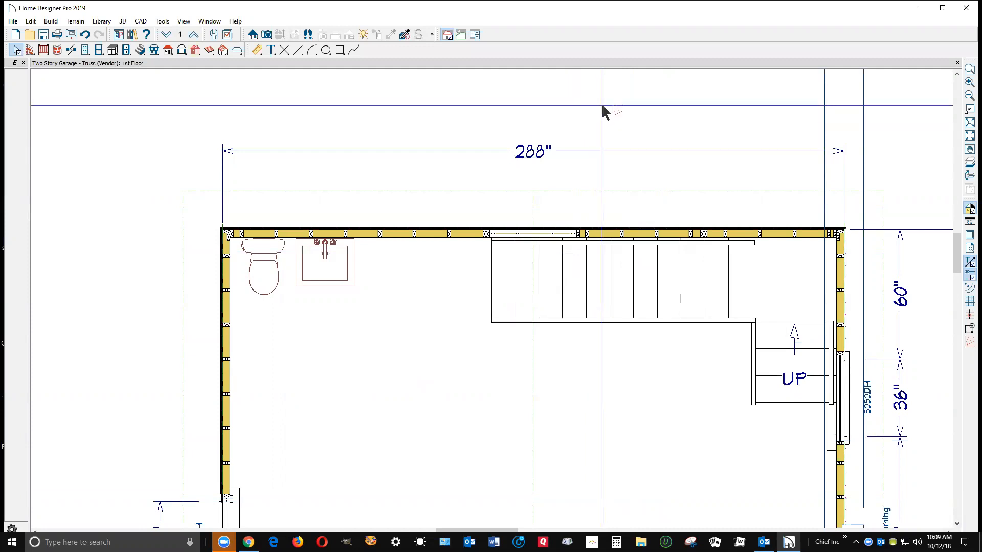
{"action": "mouse_move", "coordinate": [577, 274]}
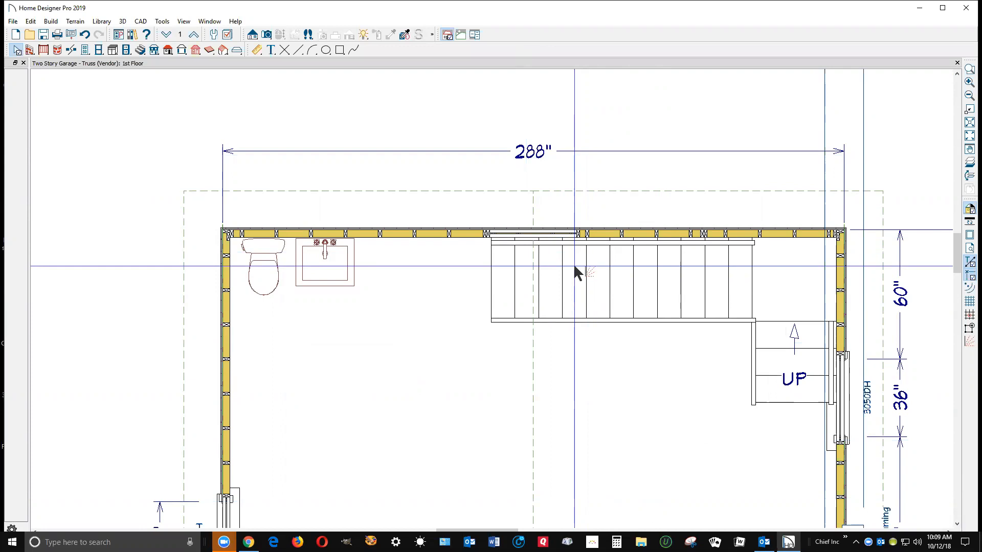
{"action": "mouse_move", "coordinate": [474, 245]}
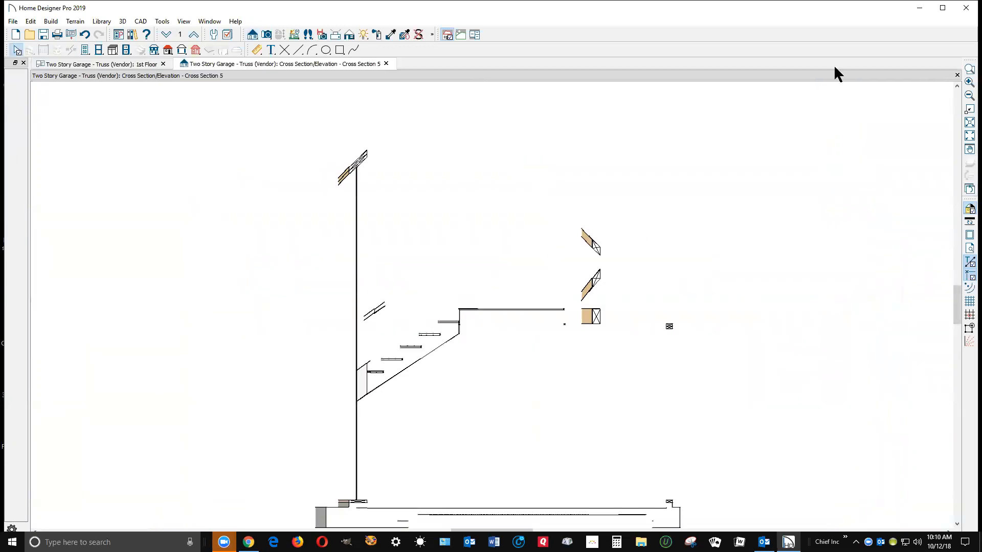
{"action": "mouse_move", "coordinate": [957, 84]}
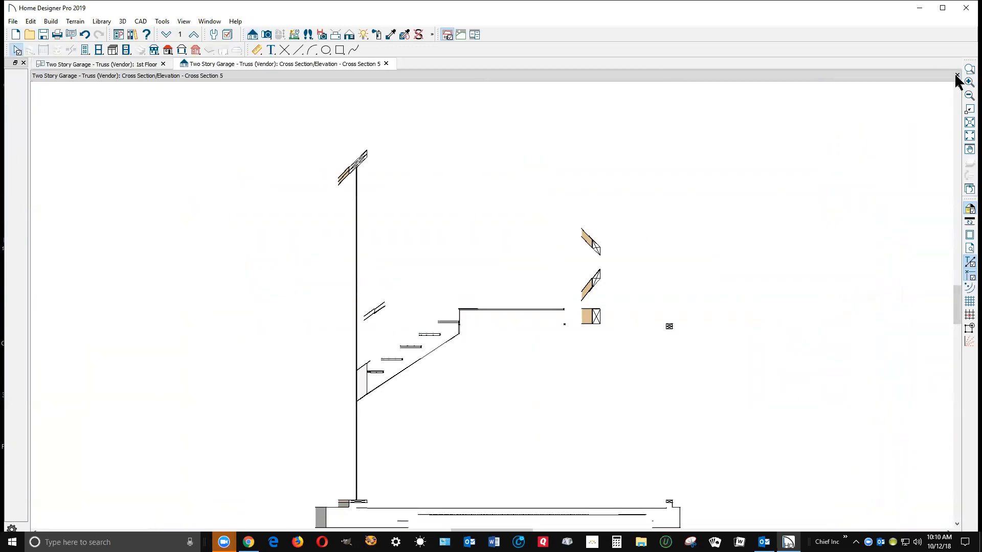
Close the Cross Section 5 view tab to return to the 1st Floor plan.
{"action": "left_click", "coordinate": [385, 64]}
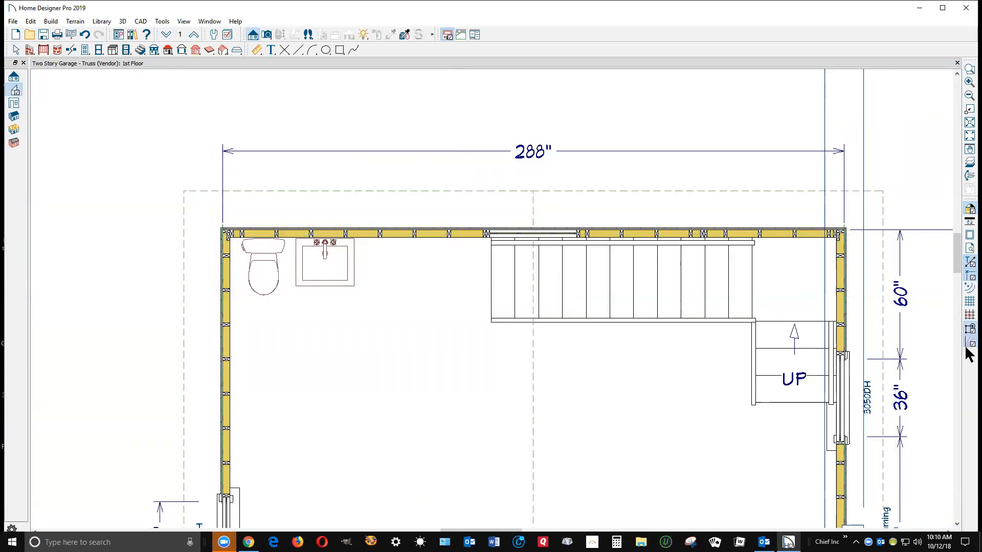
{"action": "mouse_move", "coordinate": [969, 342]}
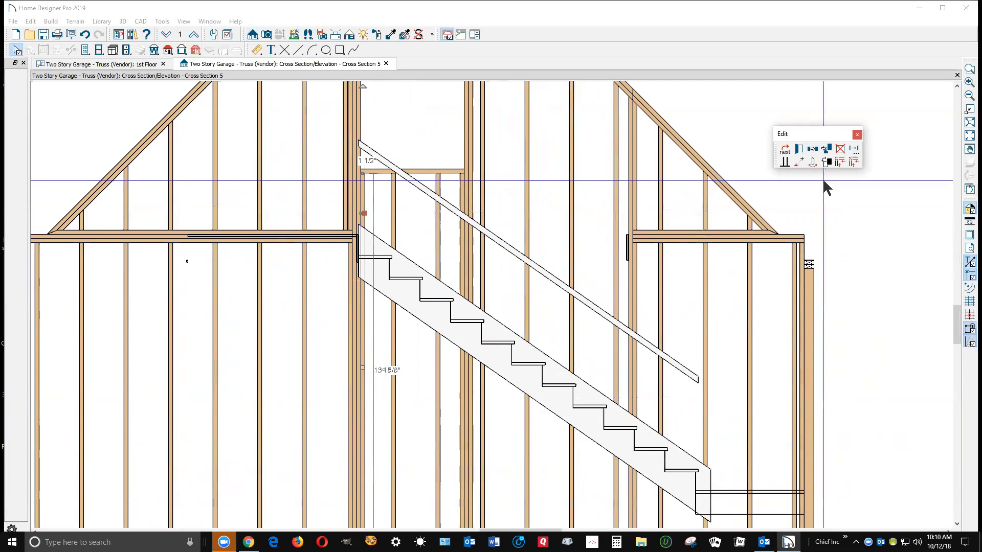
Regenerate the framed stair cross section and select the upper-floor stud beside the stair.
{"action": "left_click", "coordinate": [528, 188]}
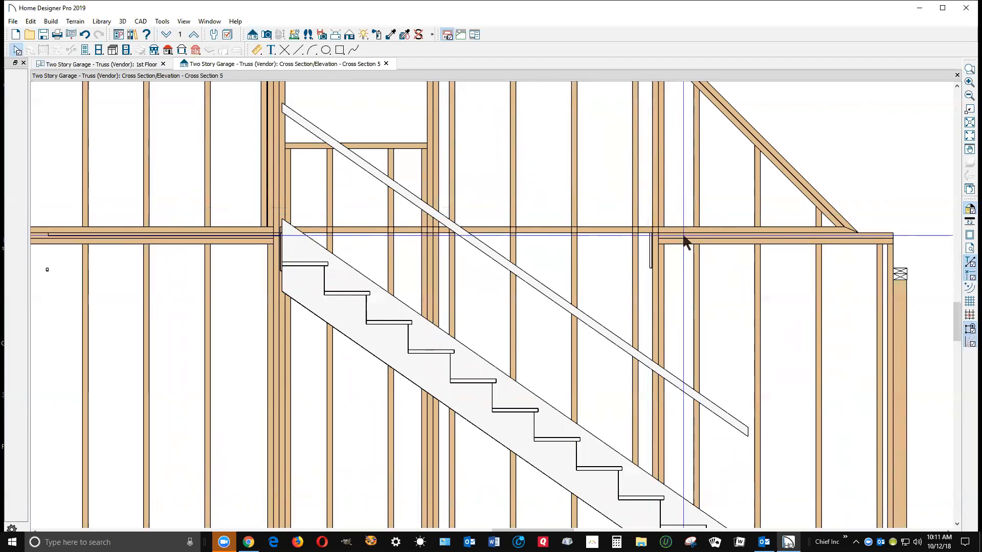
{"action": "left_click", "coordinate": [683, 237]}
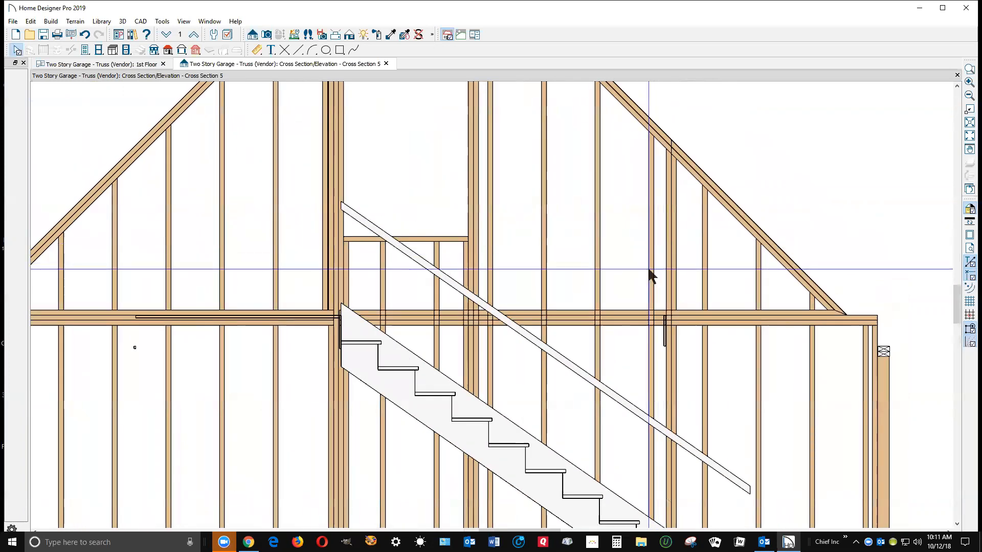
{"action": "left_click", "coordinate": [650, 269]}
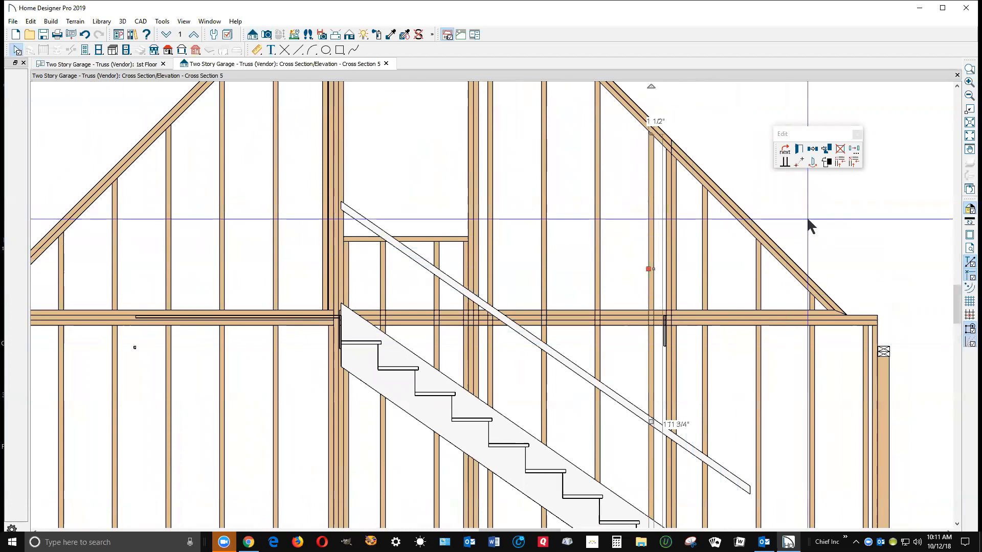
{"action": "mouse_move", "coordinate": [756, 177]}
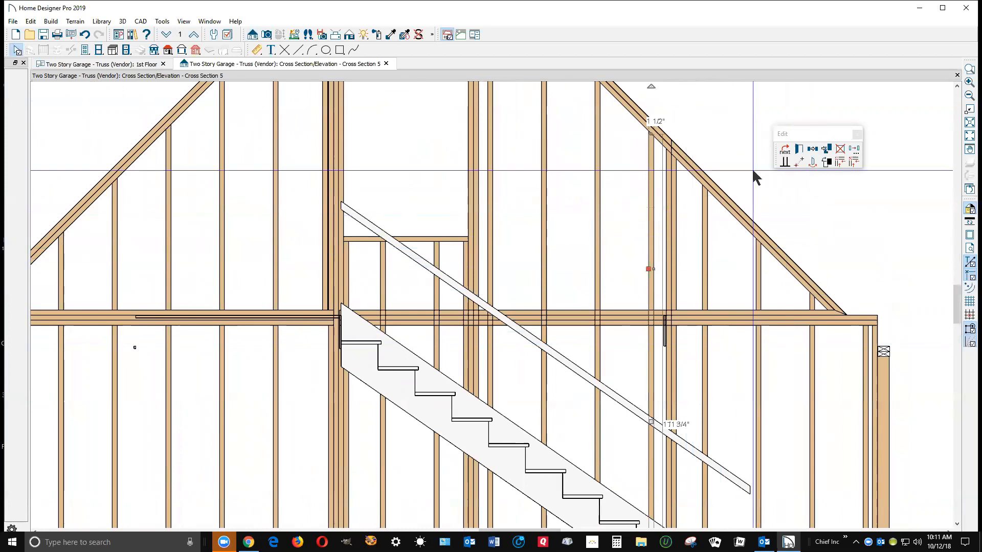
{"action": "mouse_move", "coordinate": [903, 239]}
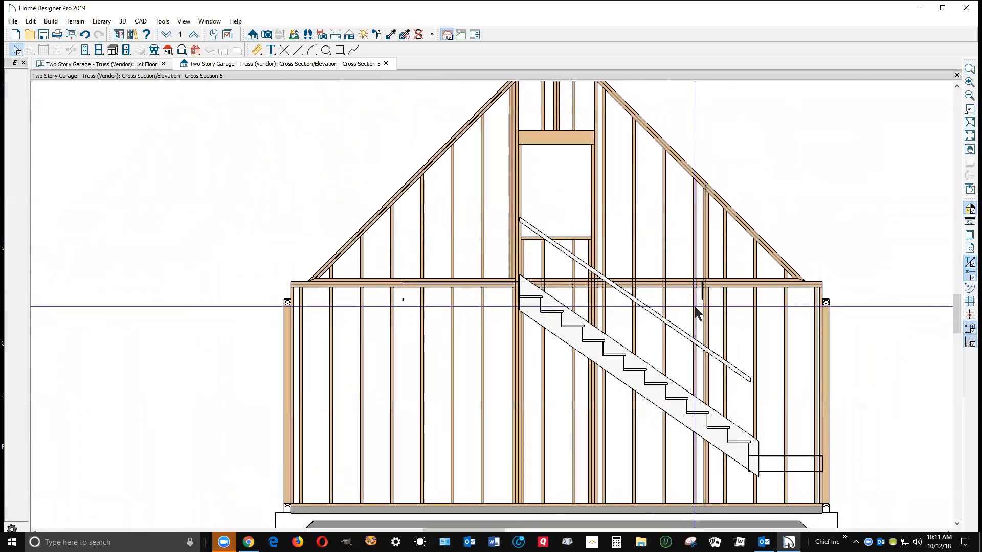
Select the stud beside the stair and snap its bottom end onto the floor plate.
{"action": "left_click", "coordinate": [694, 313]}
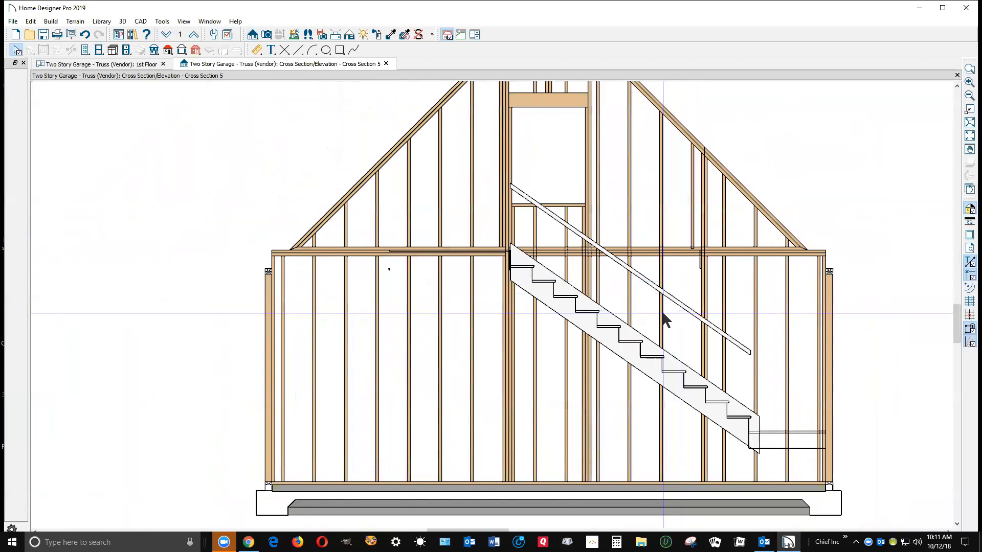
{"action": "left_click", "coordinate": [663, 312]}
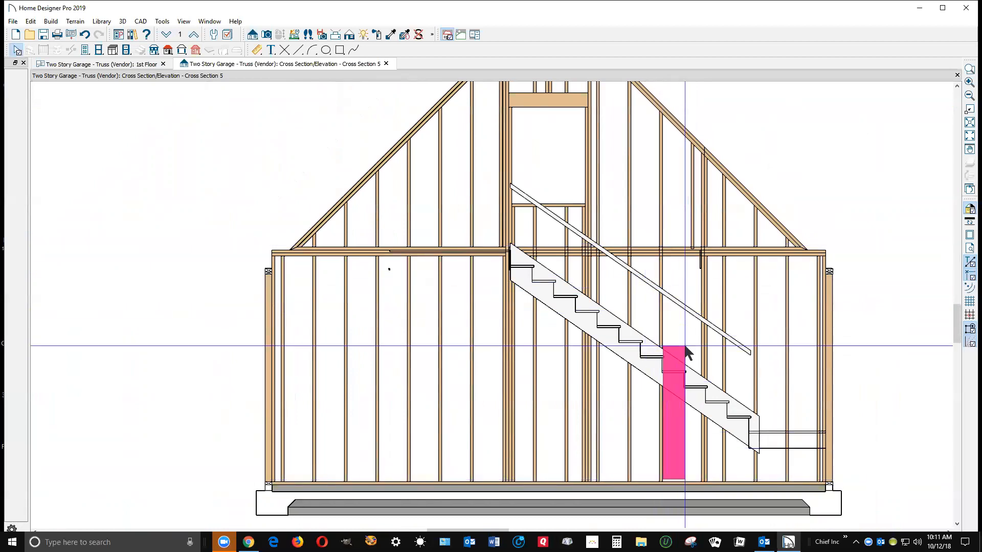
{"action": "left_click", "coordinate": [684, 407]}
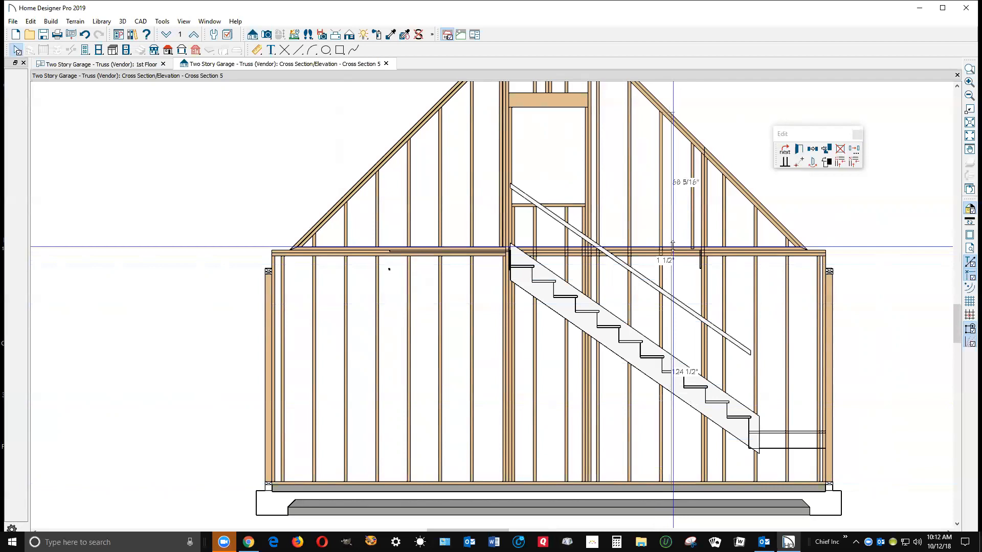
{"action": "scroll", "scroll_direction": "up", "scroll_amount": 3}
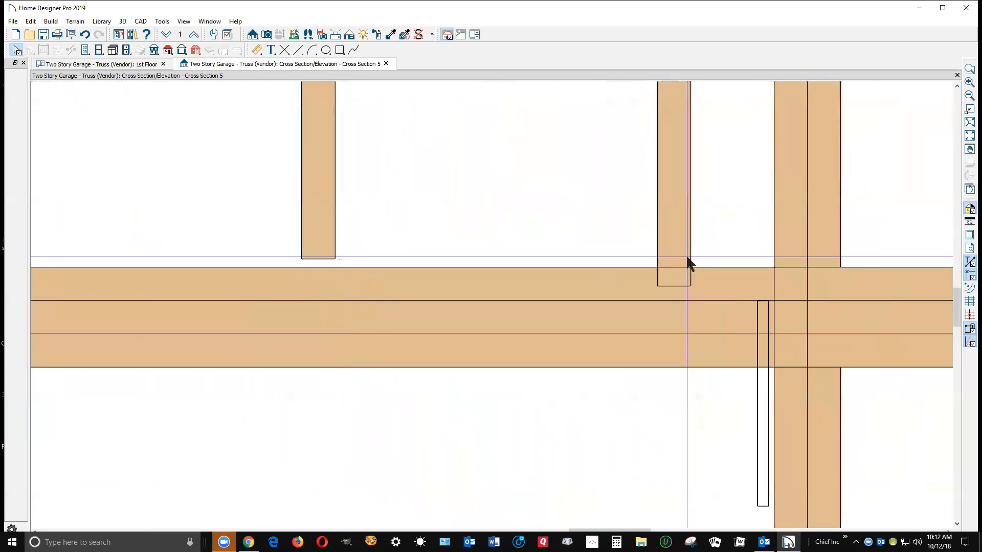
{"action": "left_click", "coordinate": [675, 278]}
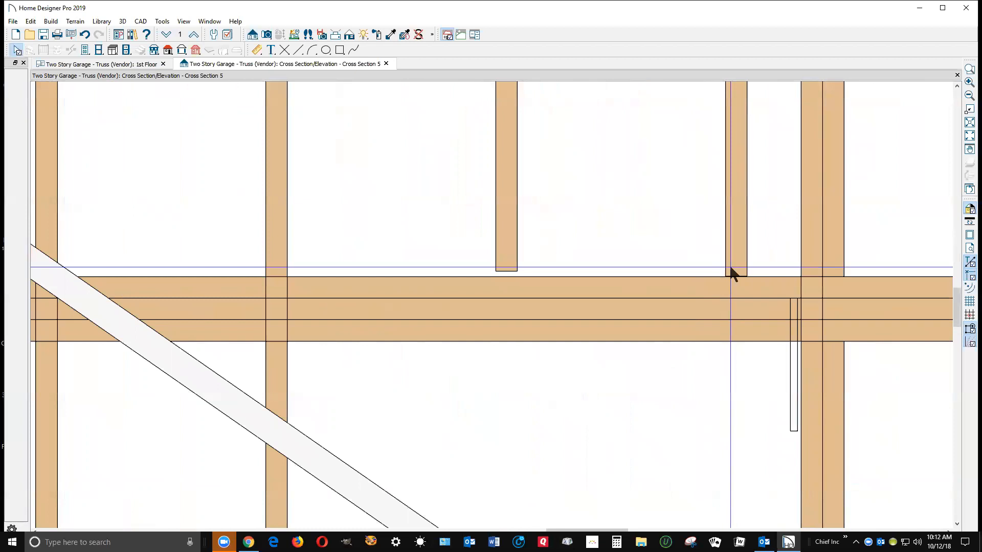
{"action": "left_click", "coordinate": [734, 273]}
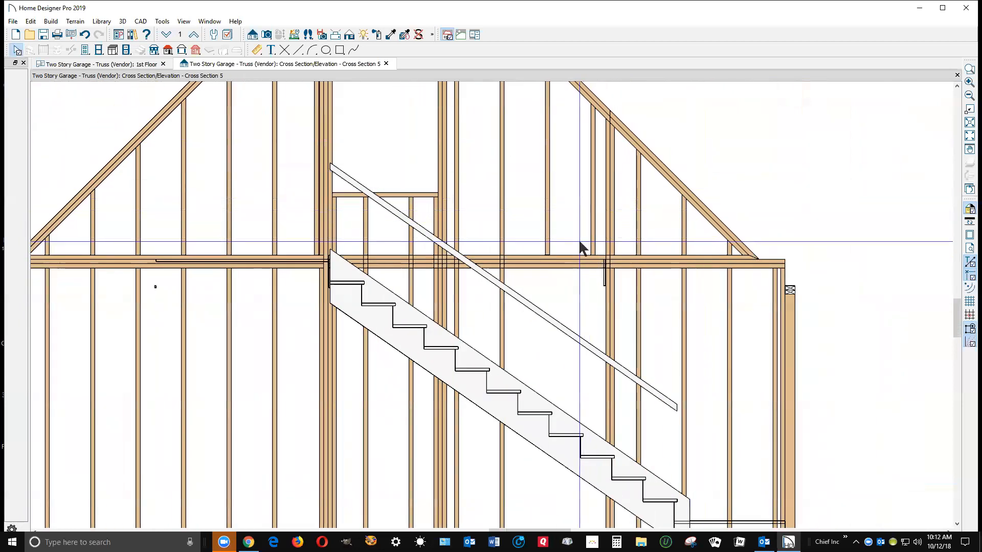
{"action": "mouse_move", "coordinate": [572, 288]}
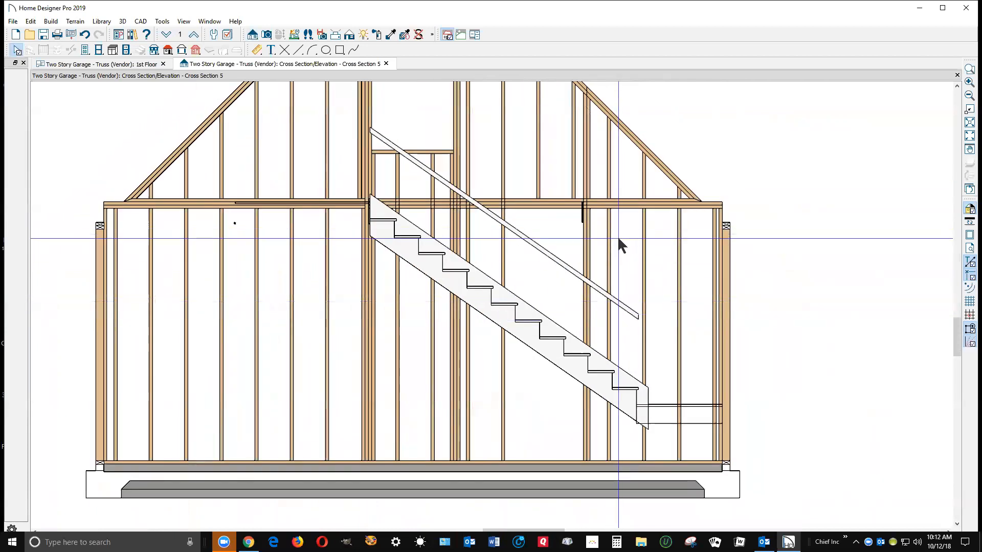
Select the first-floor stud below the floor plate and zoom to its top end.
{"action": "right_click", "coordinate": [620, 246]}
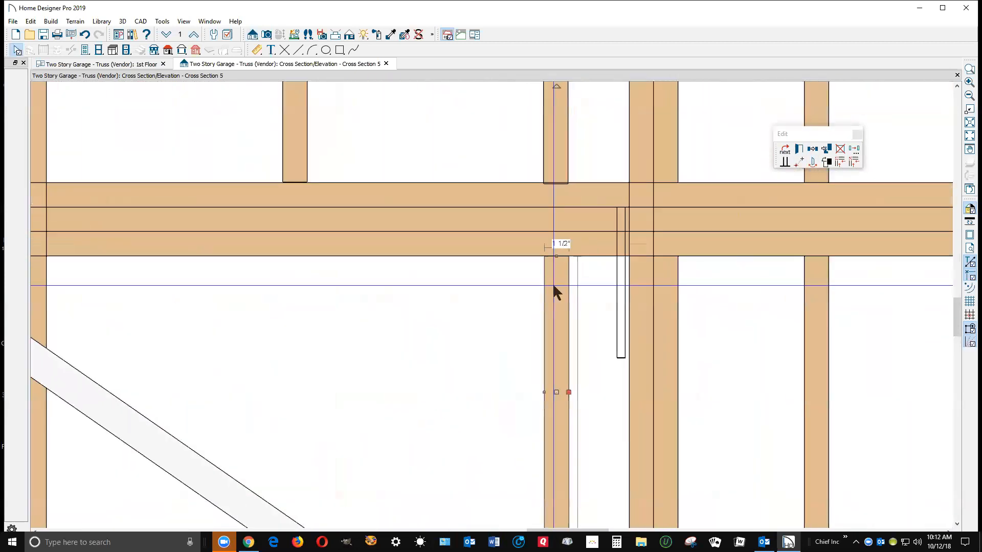
{"action": "scroll", "scroll_direction": "down", "scroll_amount": 3}
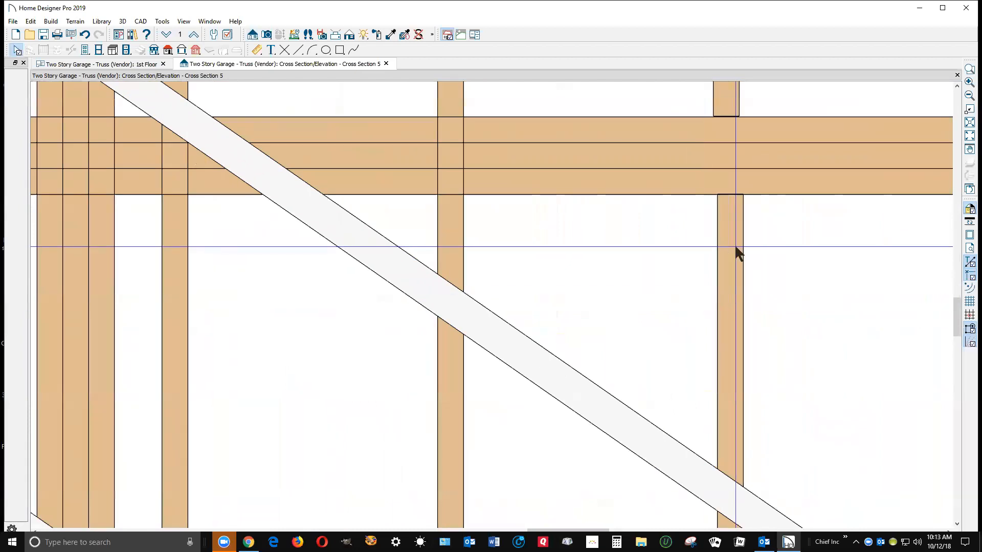
Check studs beneath the floor framing, ending on the one crossed by the stair rail.
{"action": "left_click", "coordinate": [726, 250]}
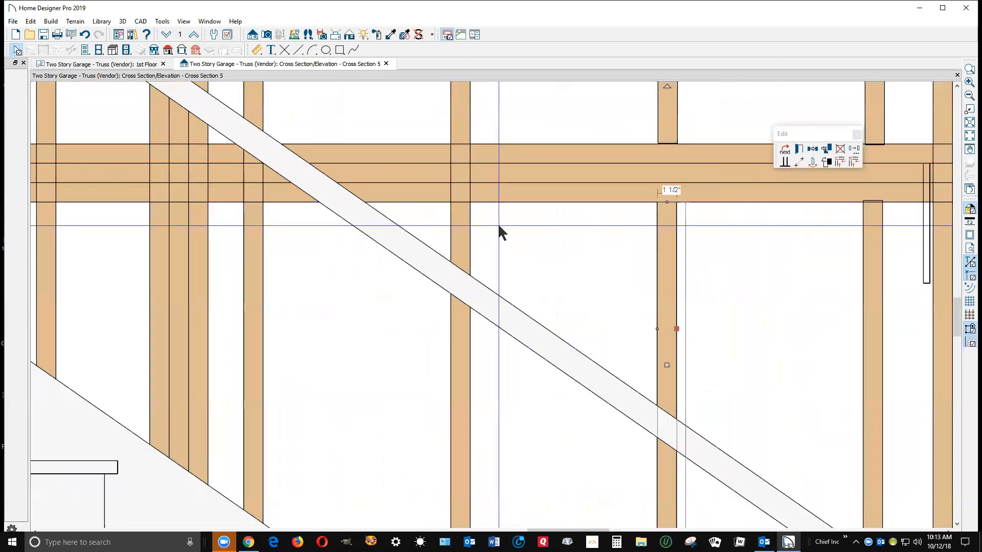
{"action": "scroll", "scroll_direction": "down", "scroll_amount": 3}
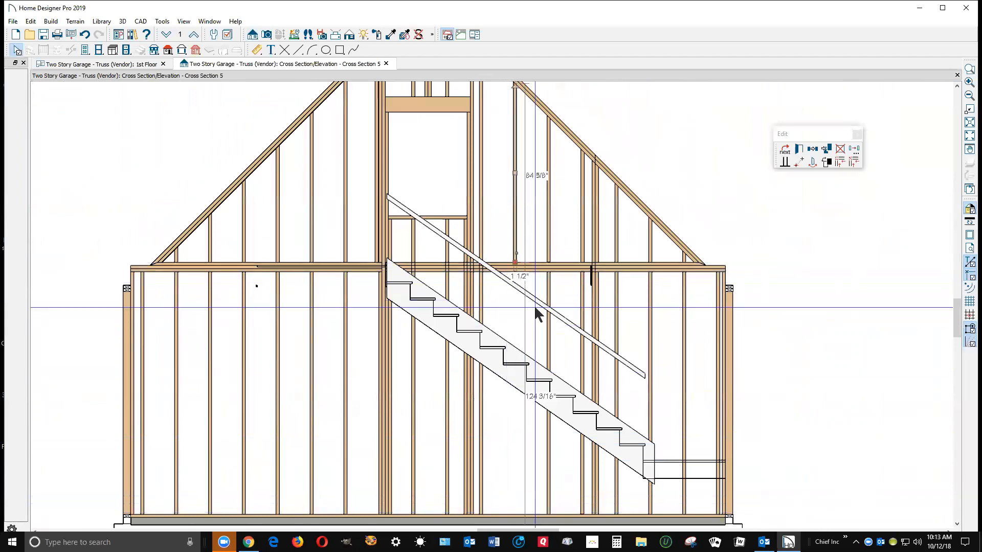
{"action": "left_click", "coordinate": [547, 295]}
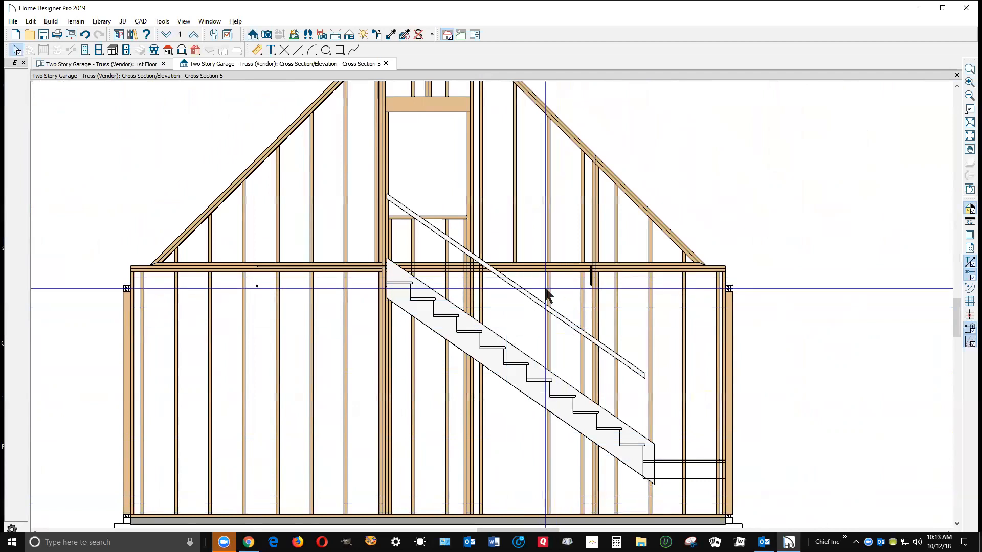
{"action": "left_click", "coordinate": [545, 275]}
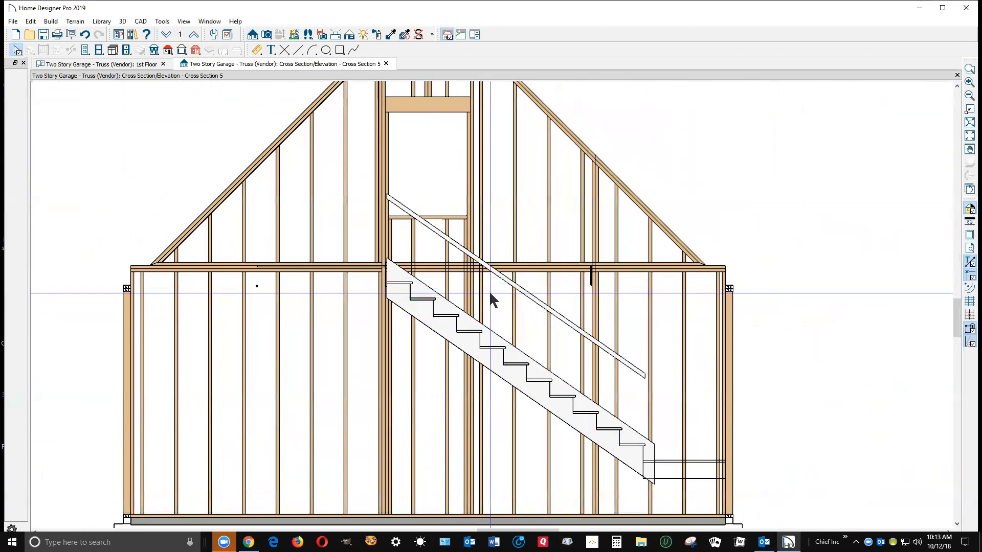
{"action": "scroll", "scroll_direction": "up", "scroll_amount": 3}
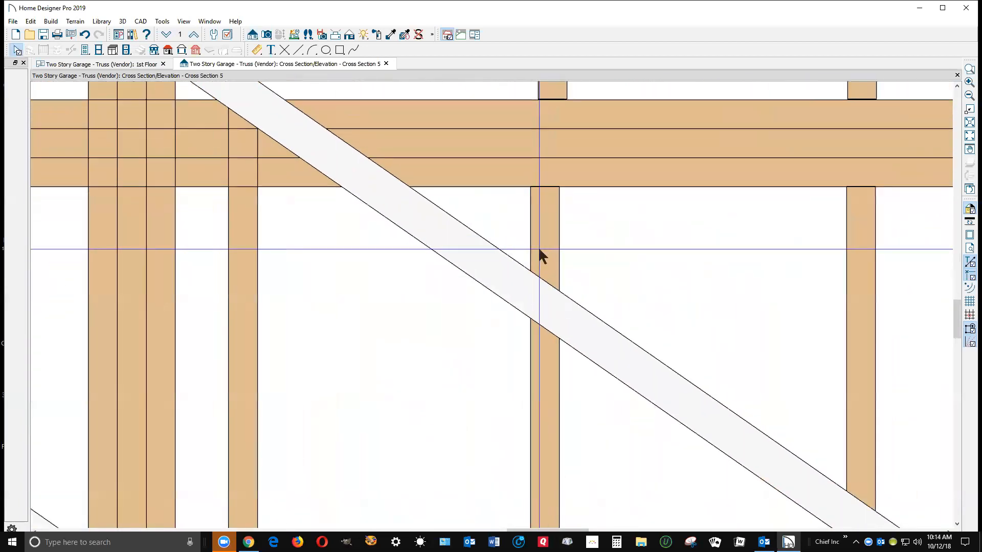
{"action": "left_click", "coordinate": [540, 255]}
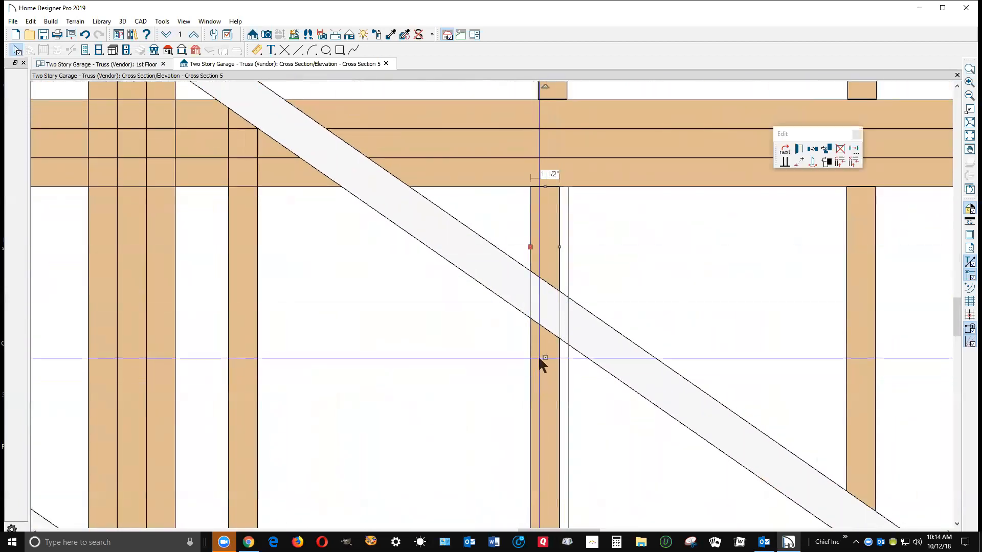